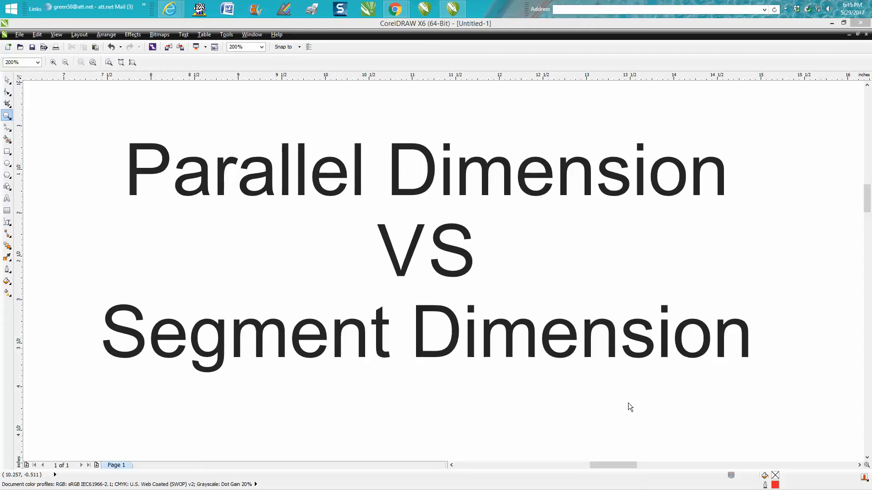
mouse_move(554, 384)
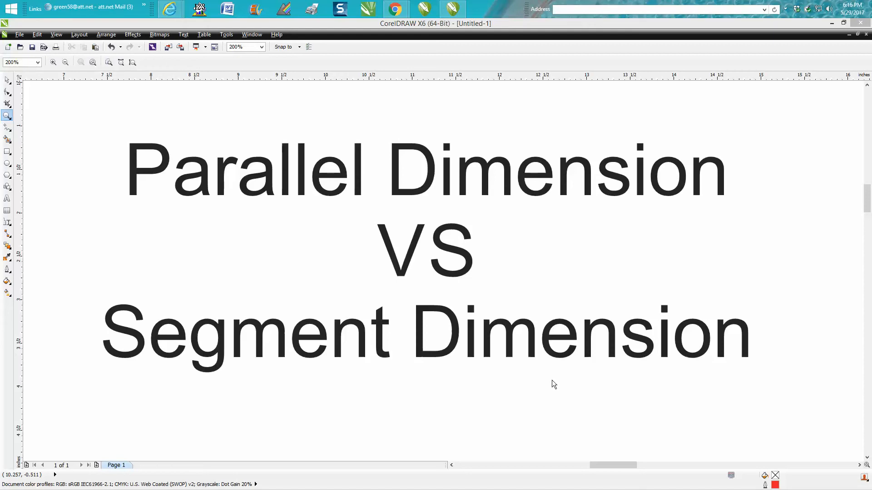
mouse_move(571, 172)
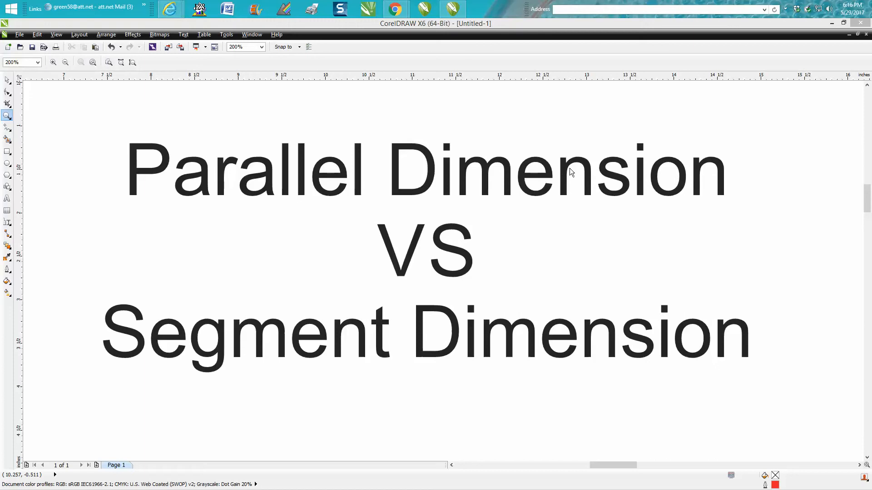
mouse_move(558, 175)
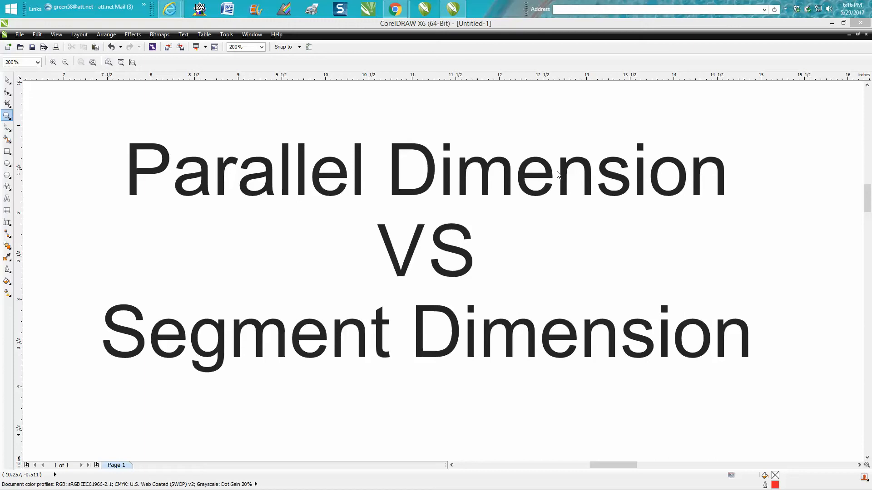
mouse_move(437, 271)
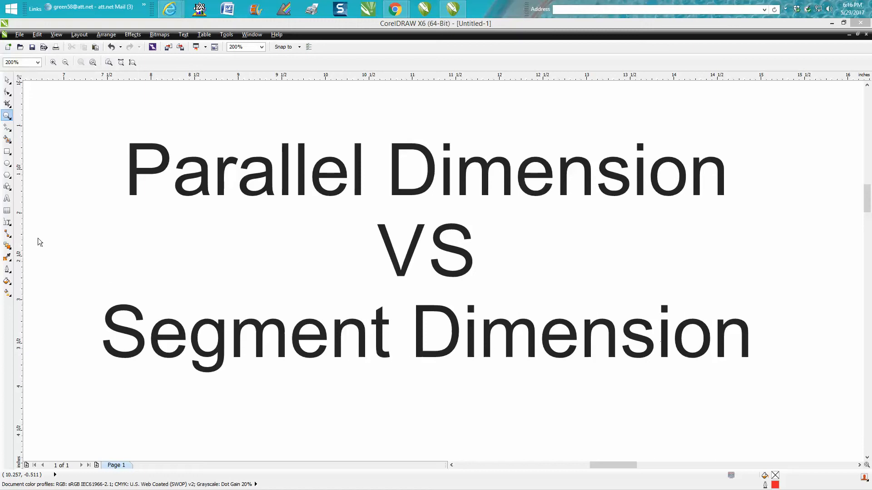
Review the Dimension tool flyout listing Parallel and Segment Dimension options
left_click(8, 223)
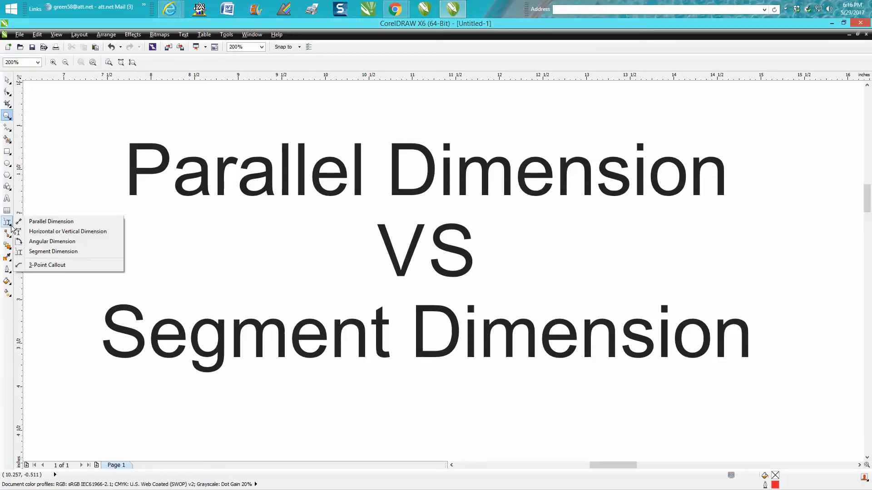
mouse_move(53, 251)
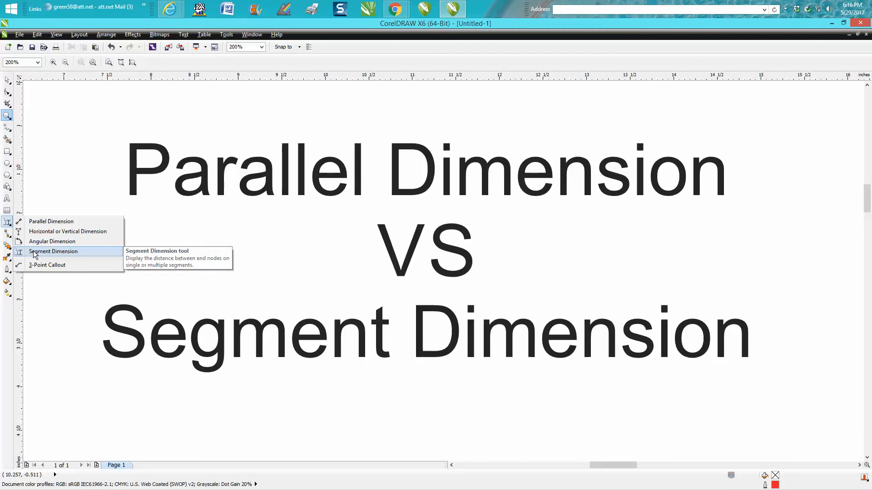
mouse_move(161, 243)
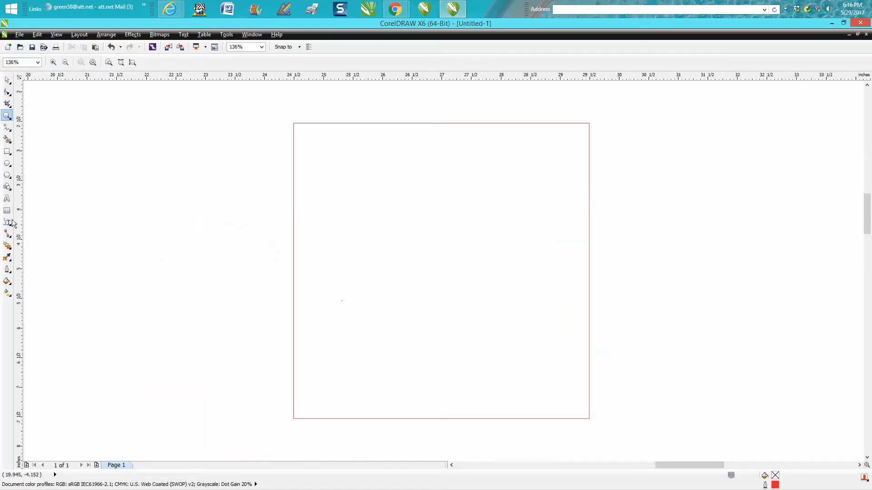
Measure the square's left side corner to corner with a 5.00" parallel dimension label
left_click(7, 222)
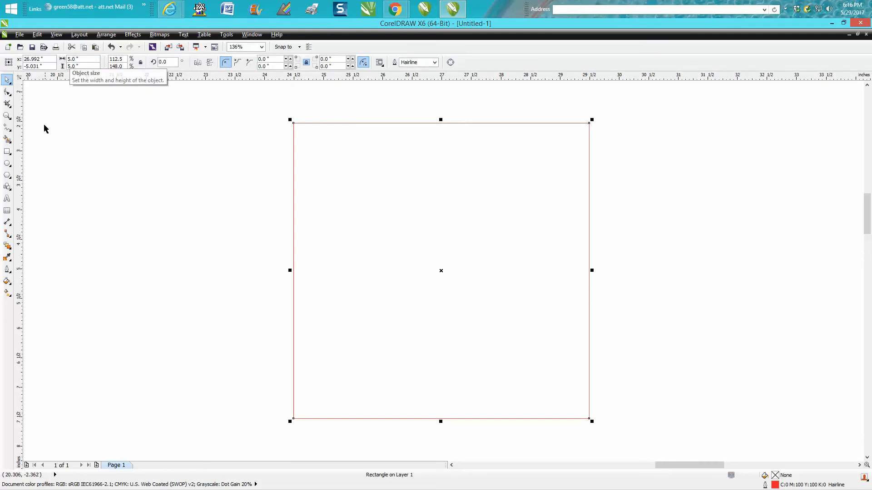
left_click(8, 221)
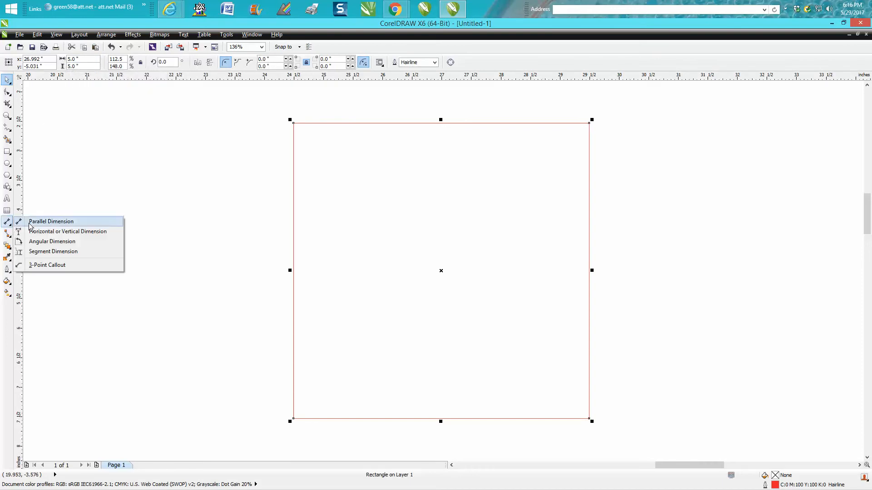
left_click(51, 221)
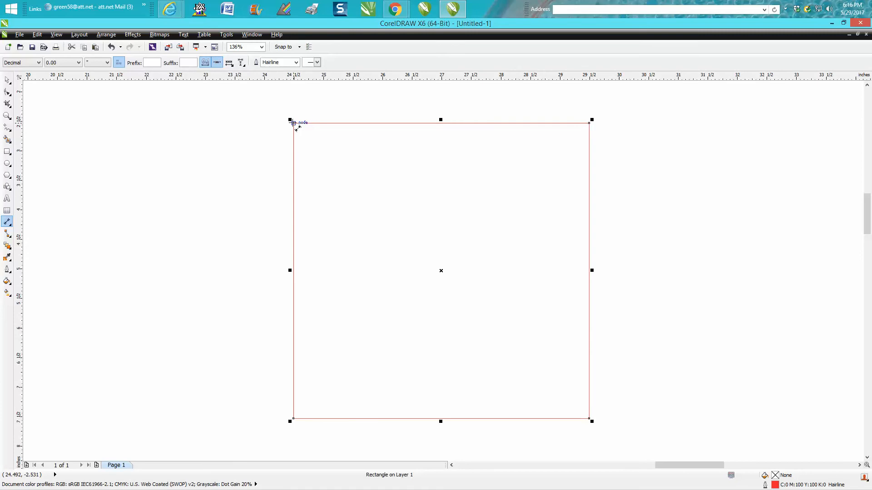
left_click_drag(293, 122, 293, 416)
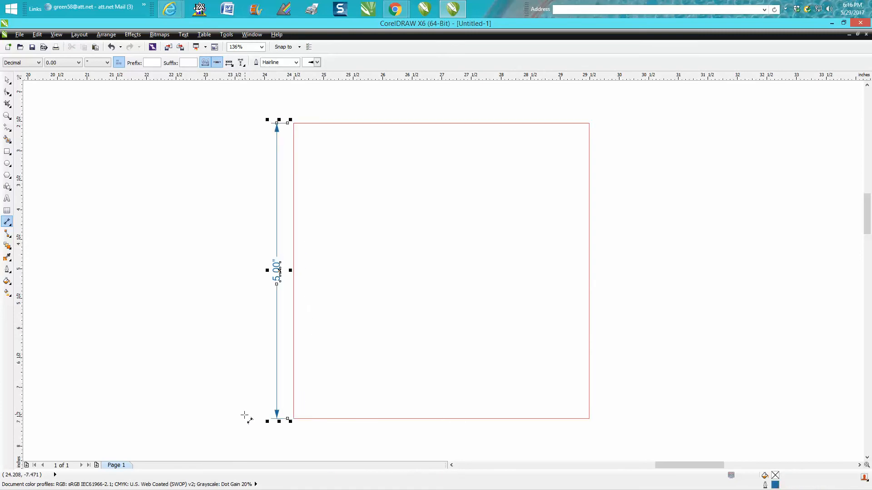
left_click(7, 79)
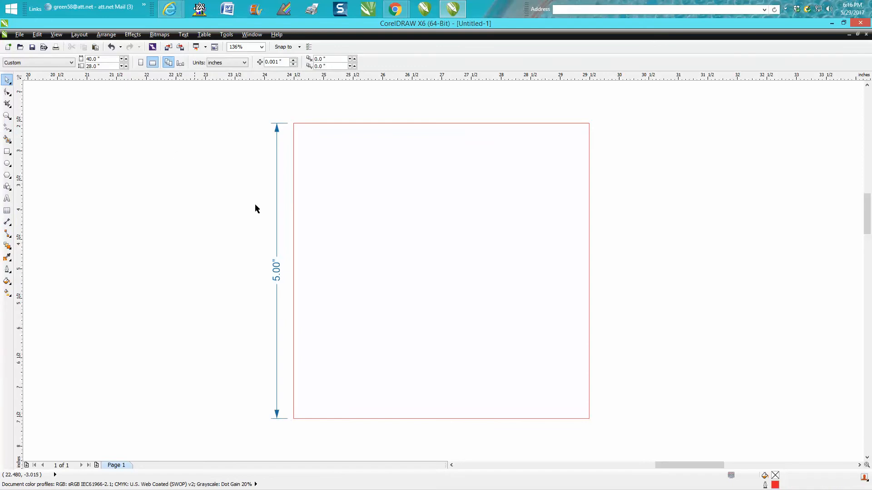
mouse_move(300, 215)
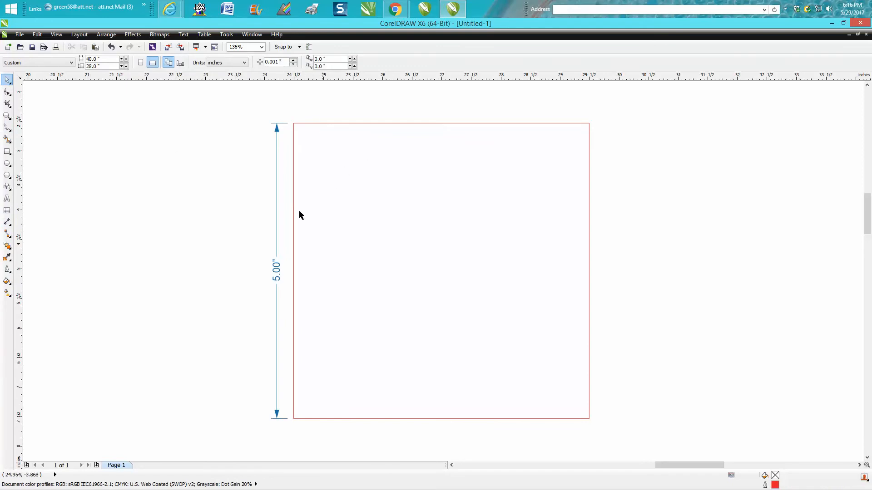
mouse_move(304, 181)
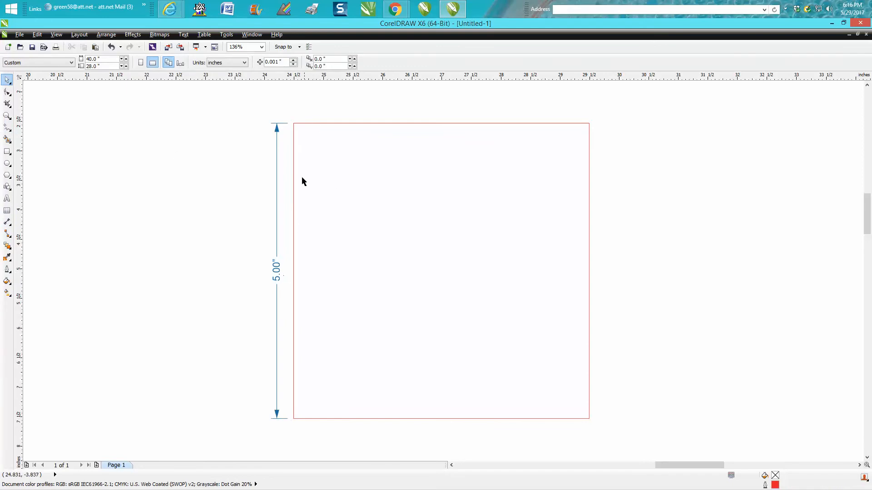
mouse_move(345, 163)
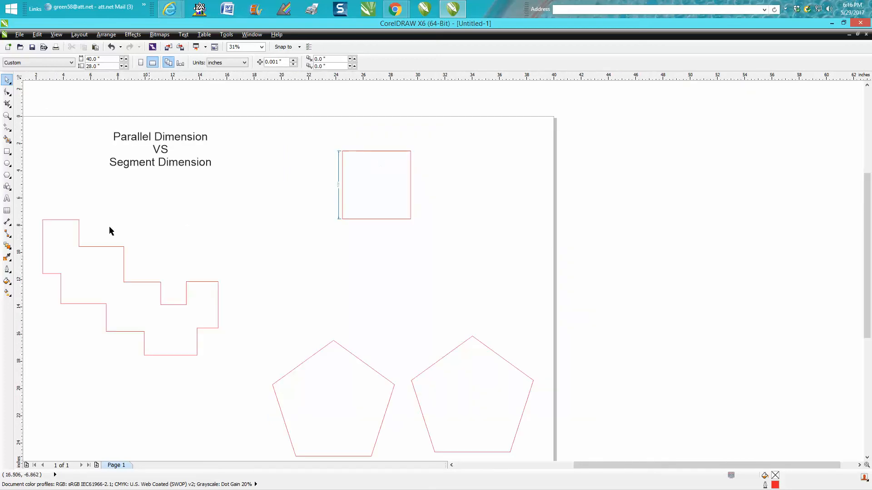
Place a 5.00" parallel dimension from the stepped outline's top-left corner to its step corner
left_click(7, 116)
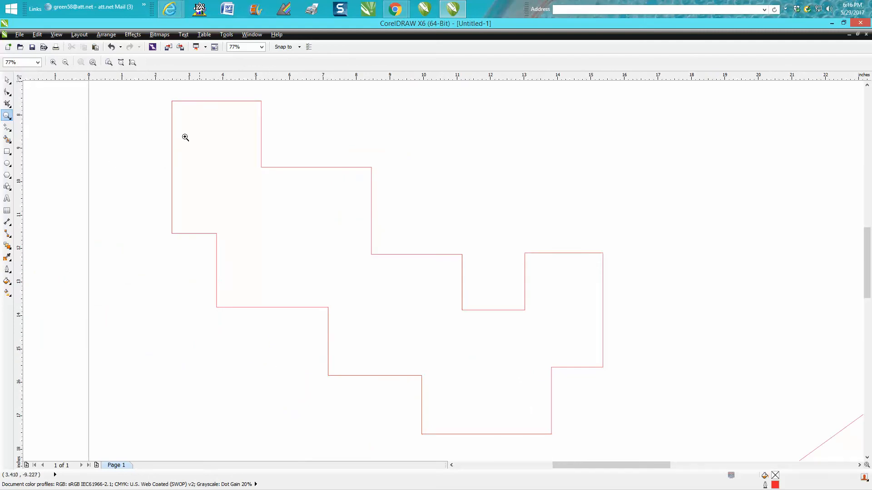
mouse_move(374, 170)
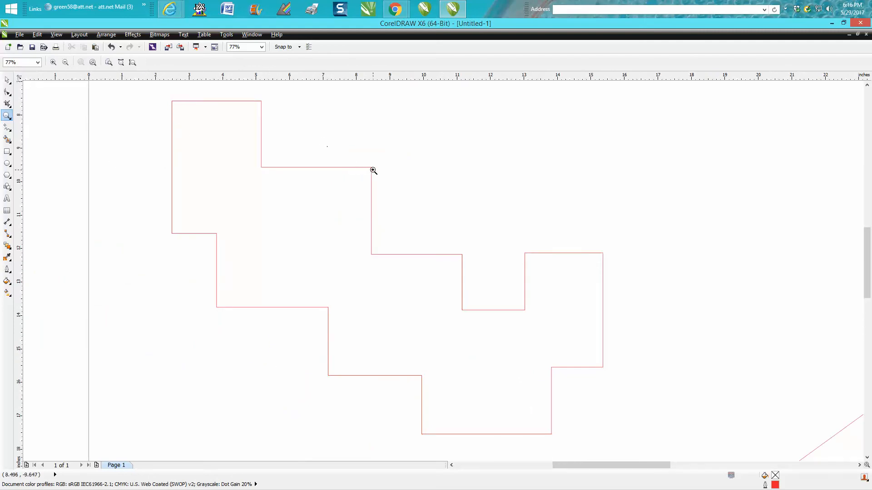
mouse_move(171, 168)
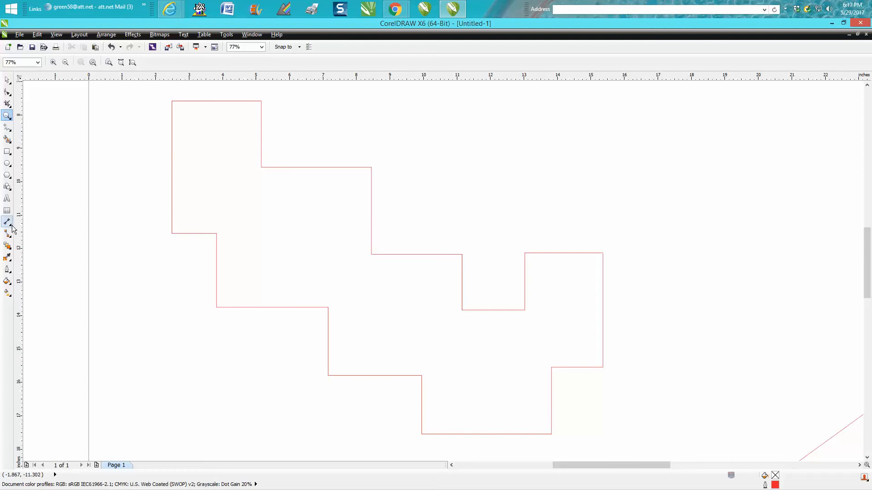
left_click(8, 221)
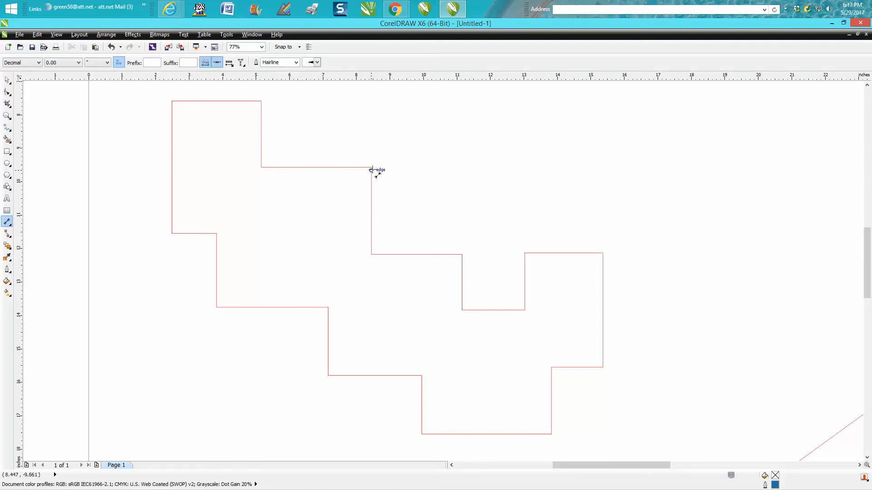
left_click_drag(370, 169, 298, 178)
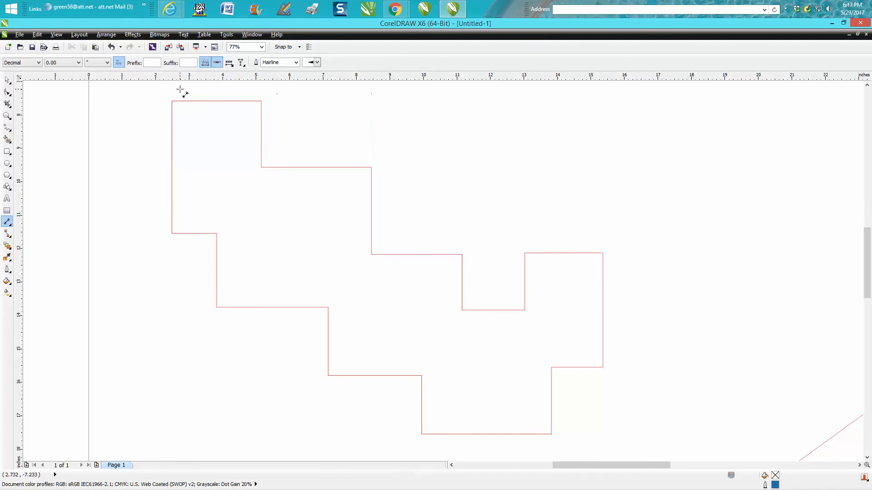
left_click(7, 221)
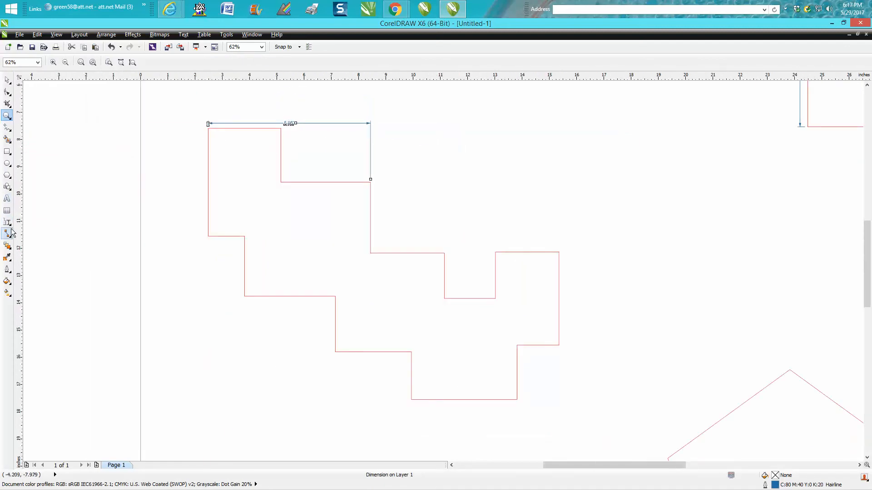
Measure the stepped outline's full right-side height with a vertical segment dimension
left_click(7, 223)
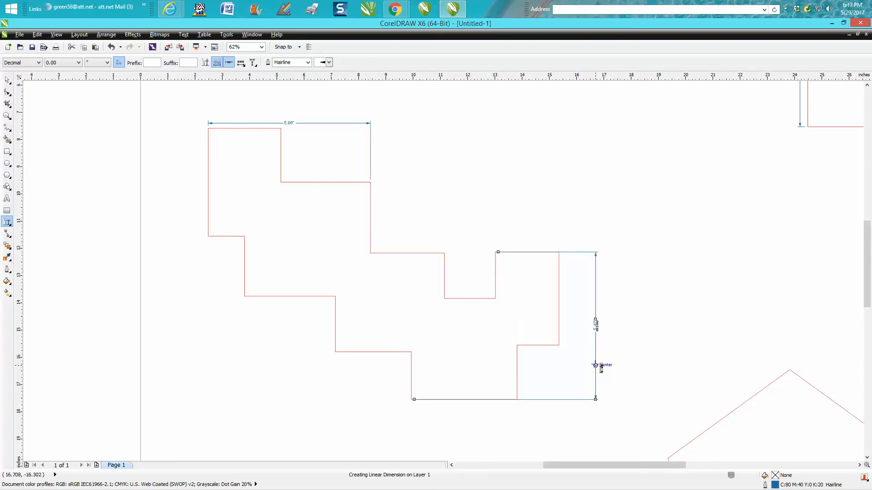
mouse_move(456, 298)
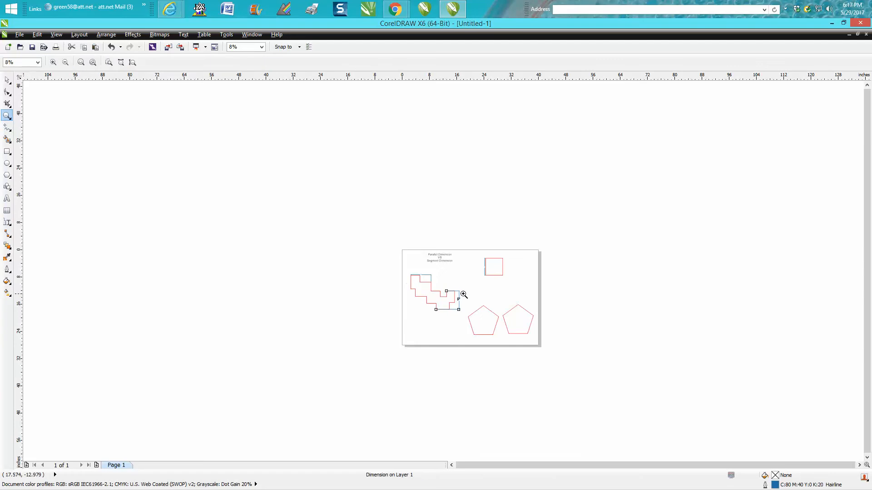
Zoom onto the two pentagons and select the left one for dimensioning
left_click(463, 295)
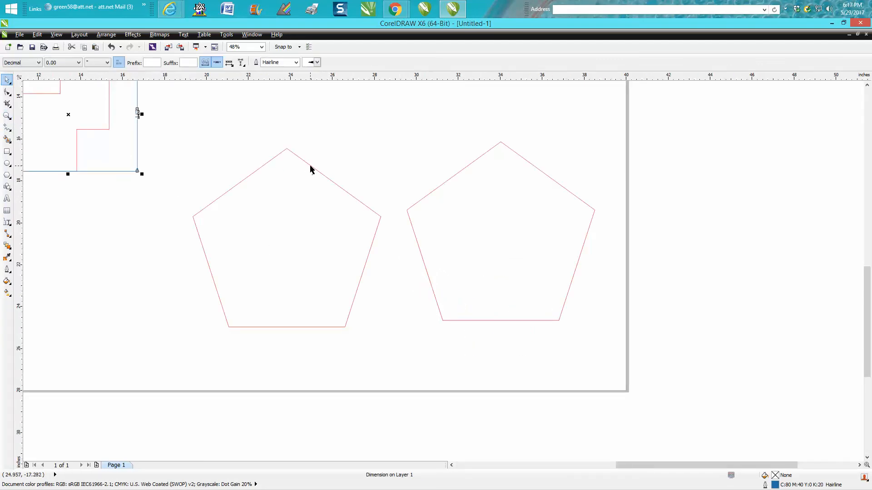
left_click(286, 244)
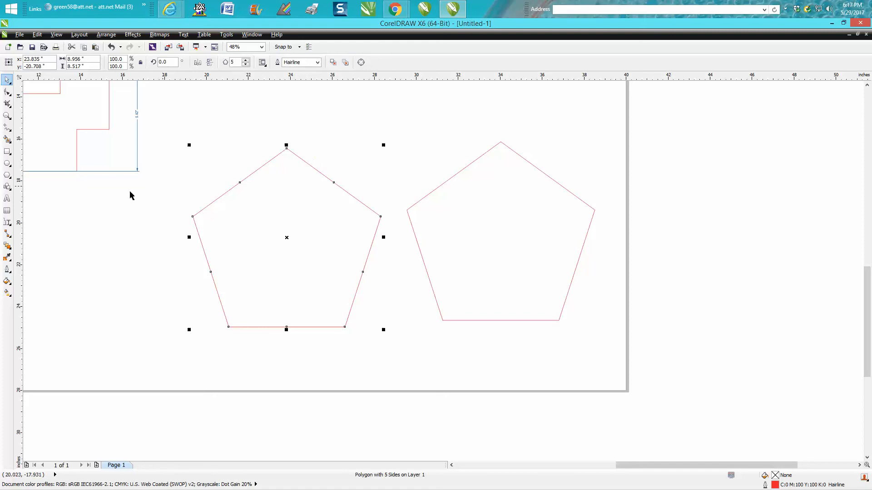
mouse_move(294, 176)
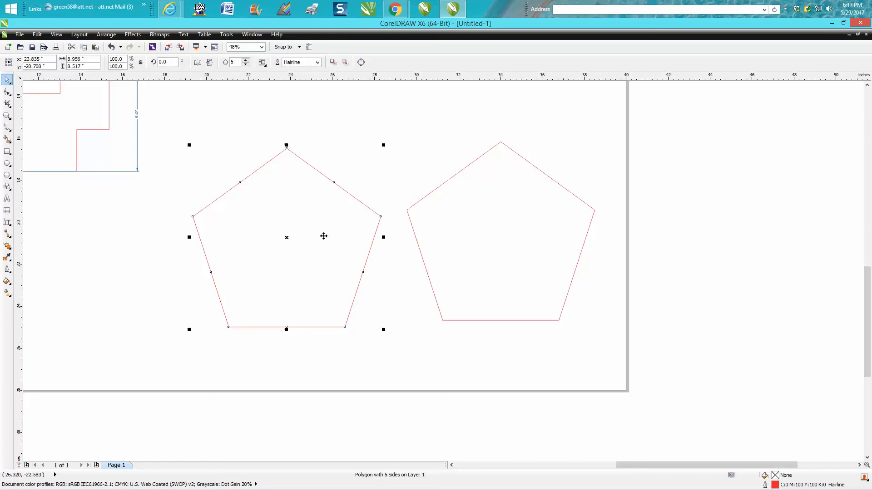
mouse_move(301, 199)
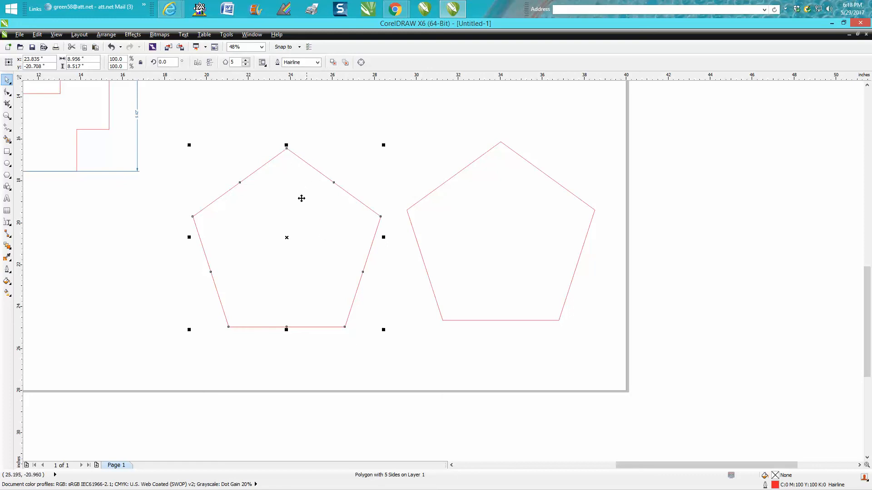
left_click(7, 221)
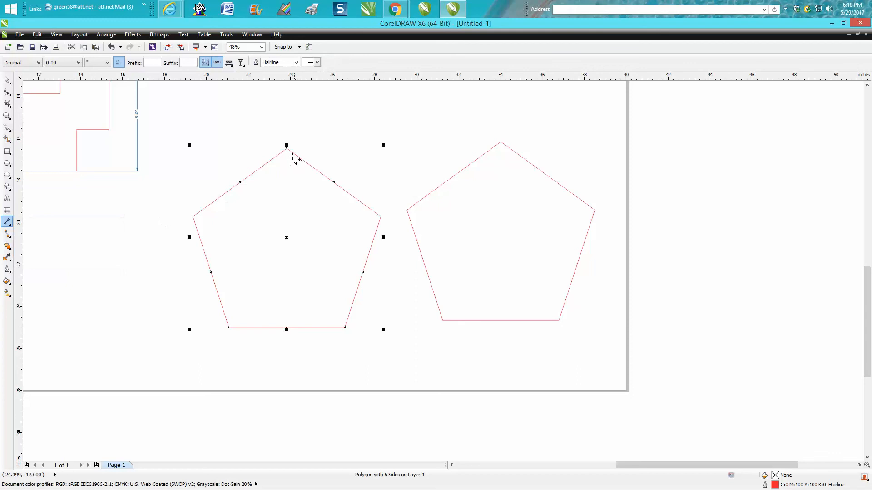
Dimension the left pentagon's slanted right edge, then start a vertical height dimension on the right pentagon
left_click_drag(287, 152, 342, 322)
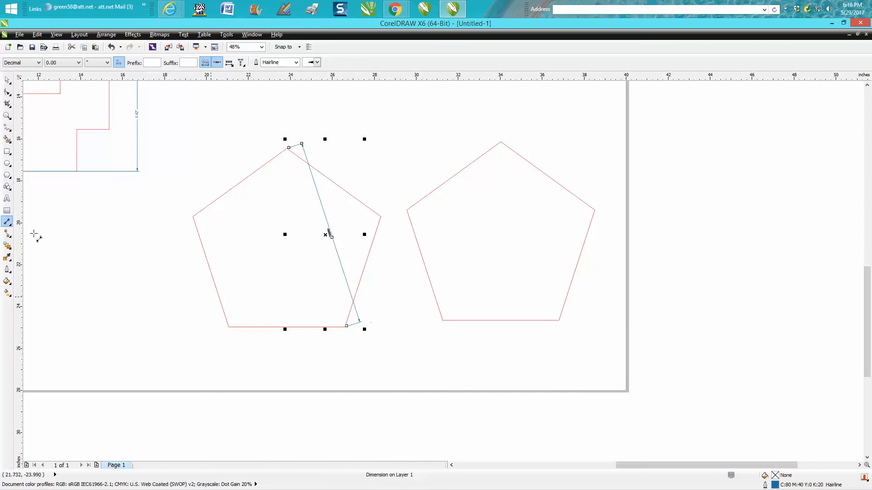
mouse_move(8, 221)
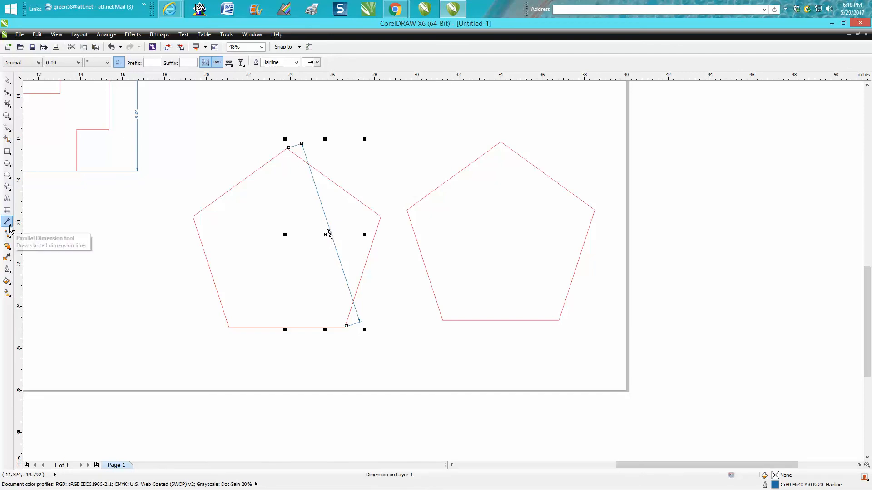
left_click(8, 221)
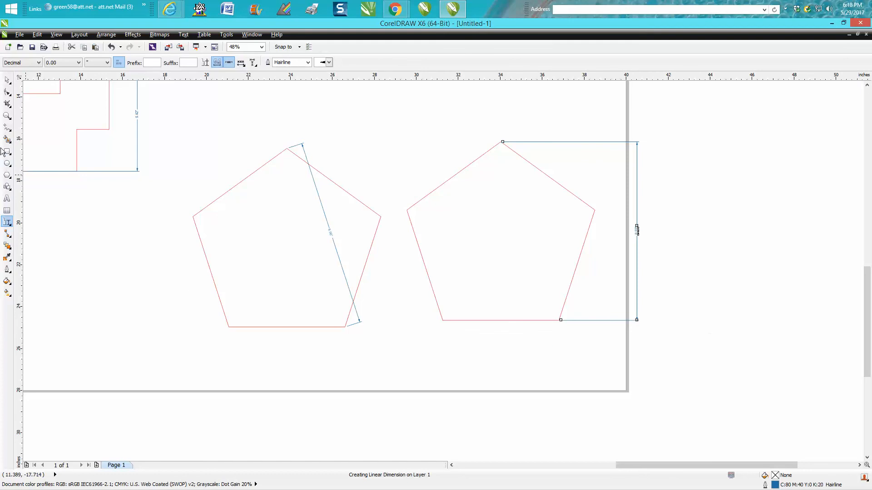
left_click(7, 116)
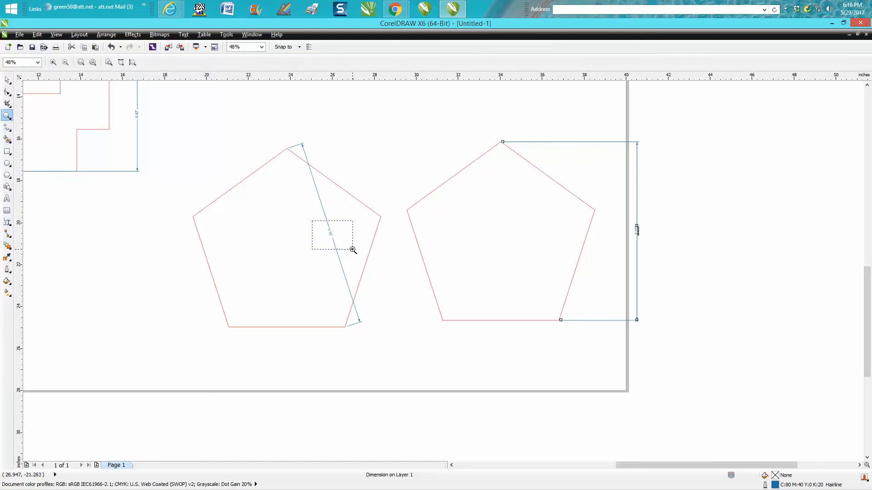
left_click(65, 62)
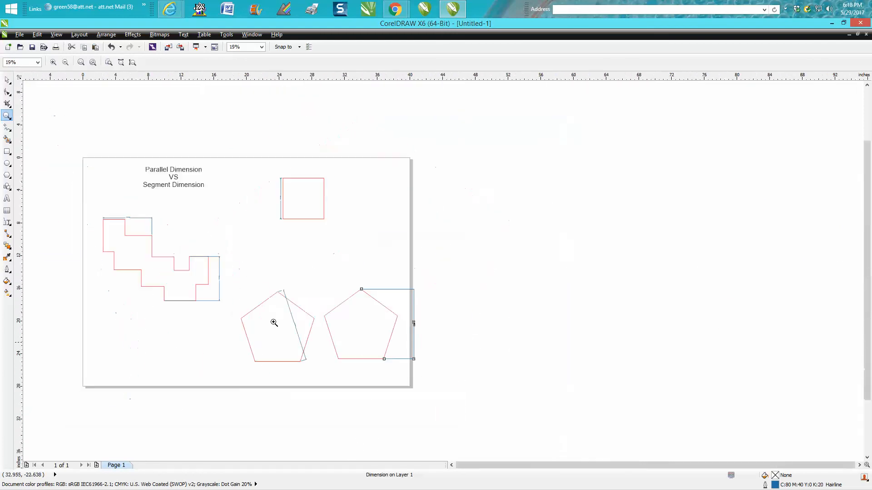
mouse_move(278, 306)
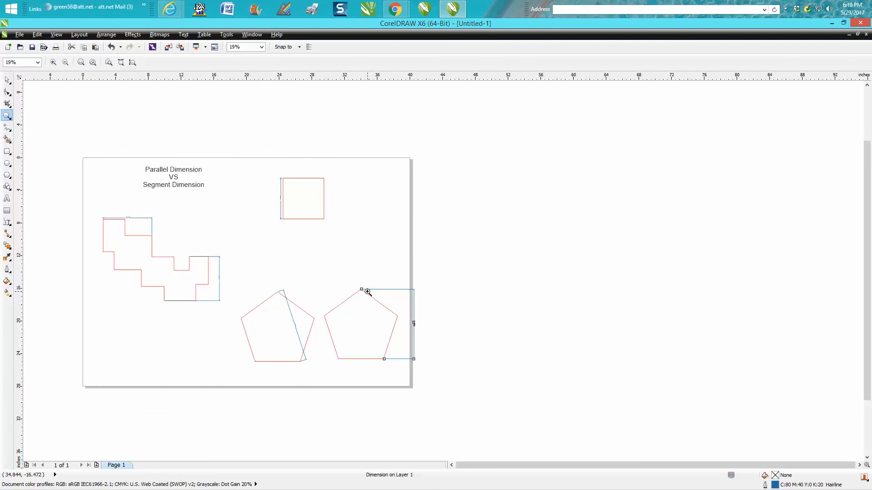
mouse_move(359, 292)
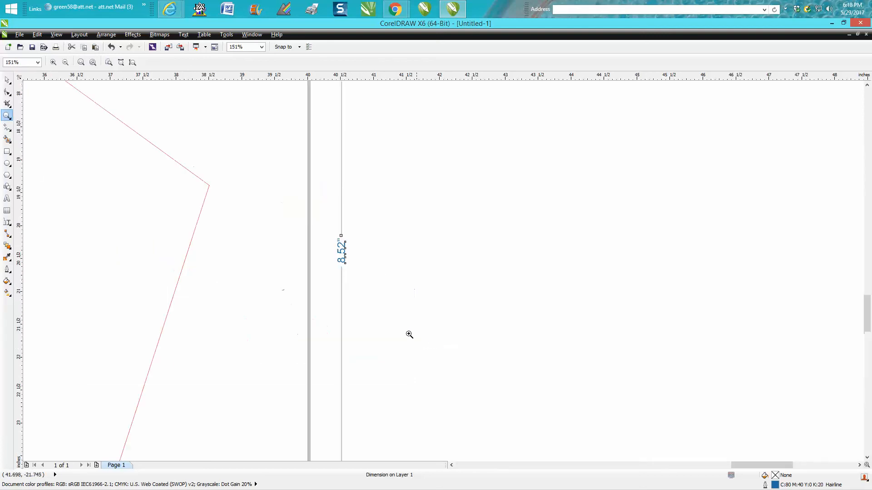
left_click(64, 61)
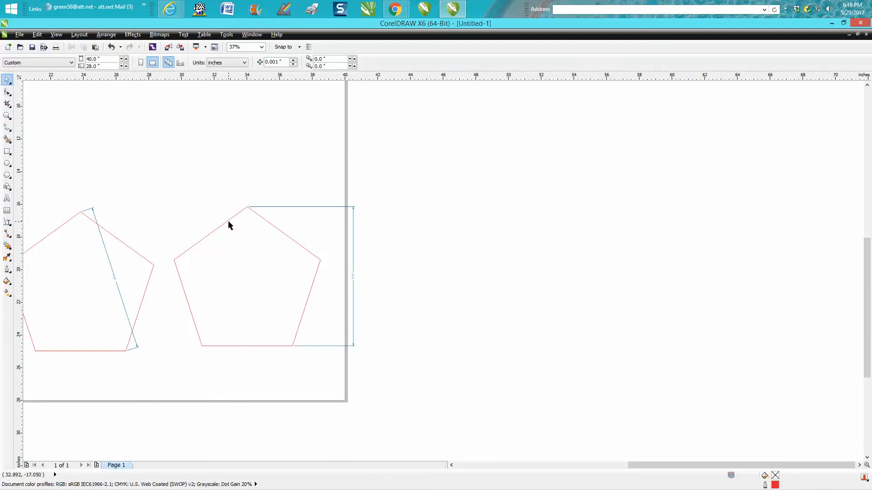
Check the right pentagon's height against its 8.52" label, then delete that dimension
left_click(247, 278)
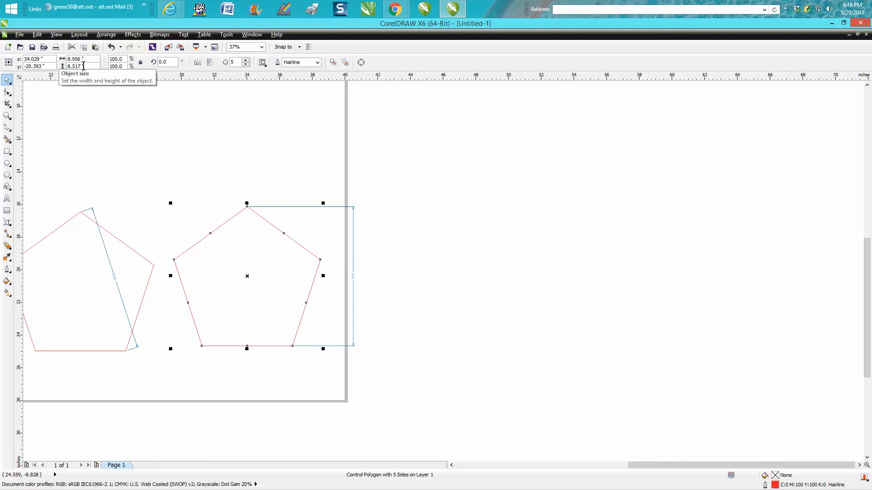
mouse_move(139, 226)
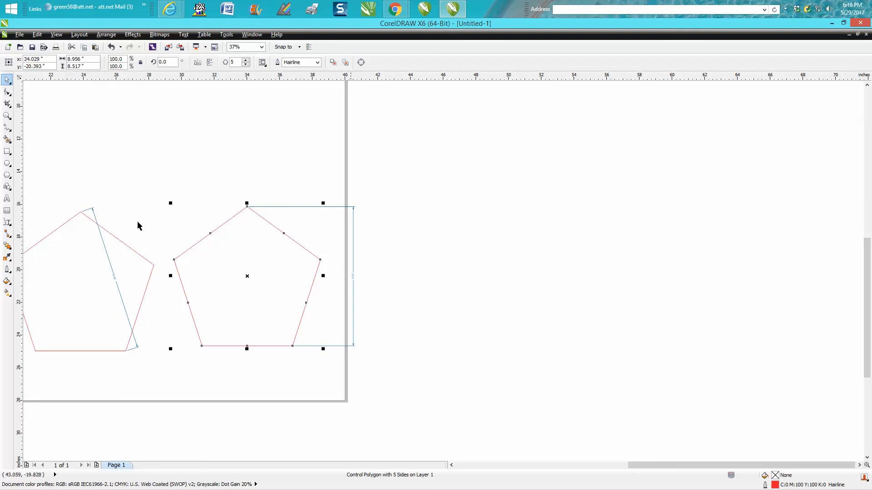
left_click(8, 116)
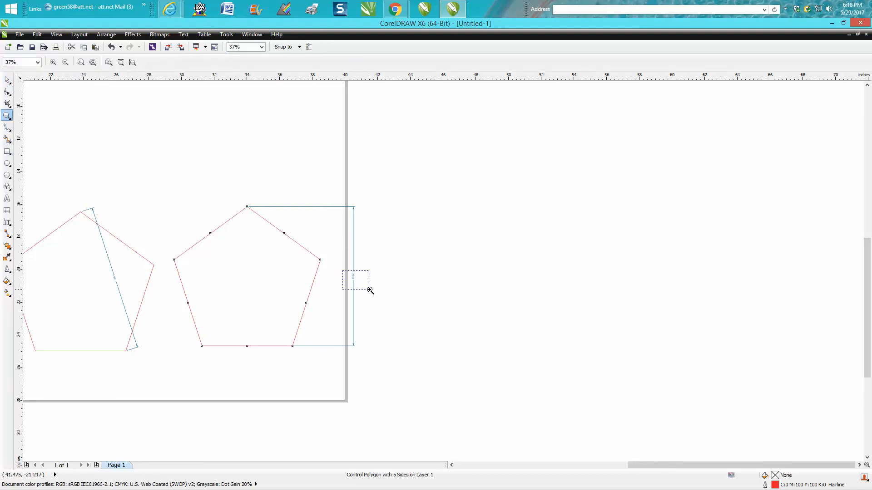
left_click(369, 291)
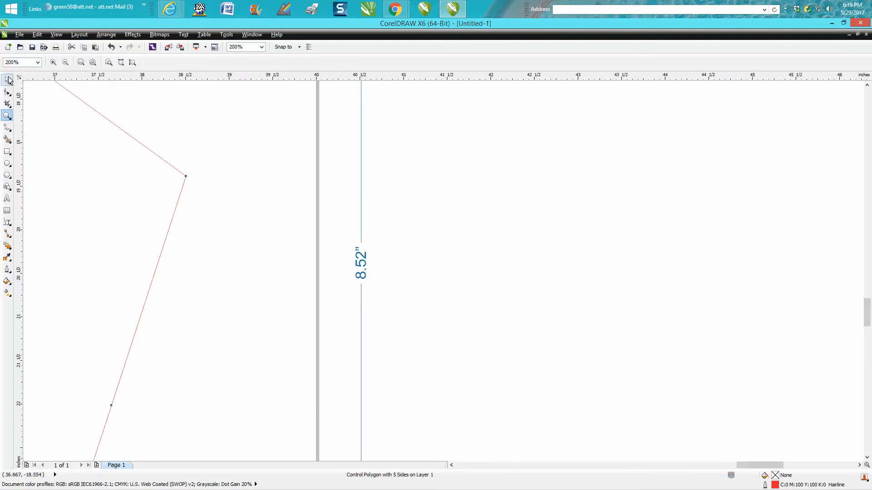
left_click(360, 265)
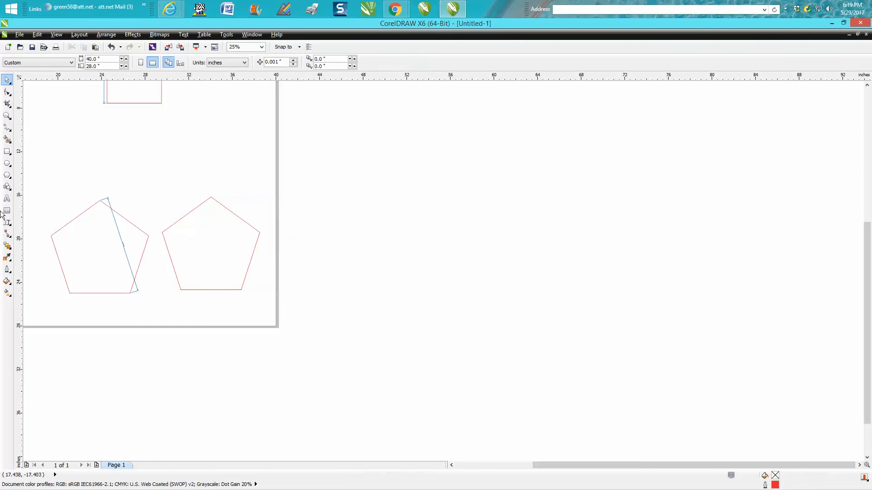
Set Horizontal or Vertical Dimension precision to 0.0000 (four decimal places)
left_click(7, 222)
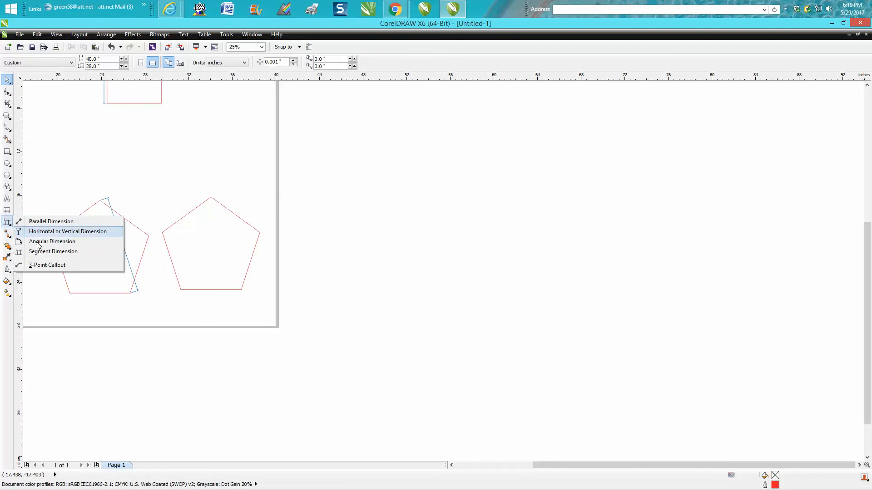
left_click(67, 231)
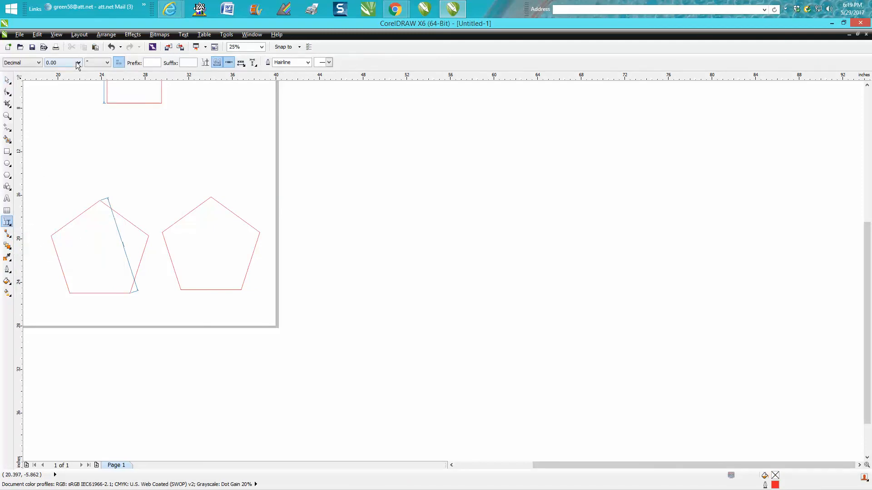
left_click(78, 62)
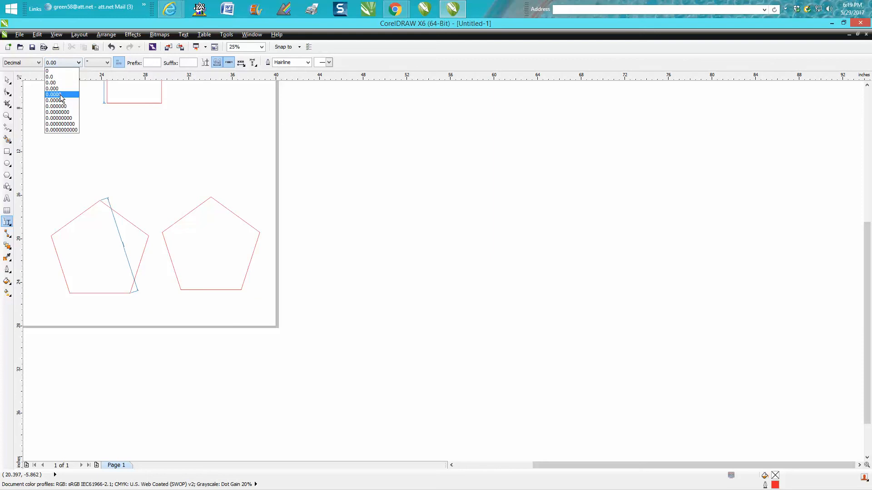
left_click(54, 94)
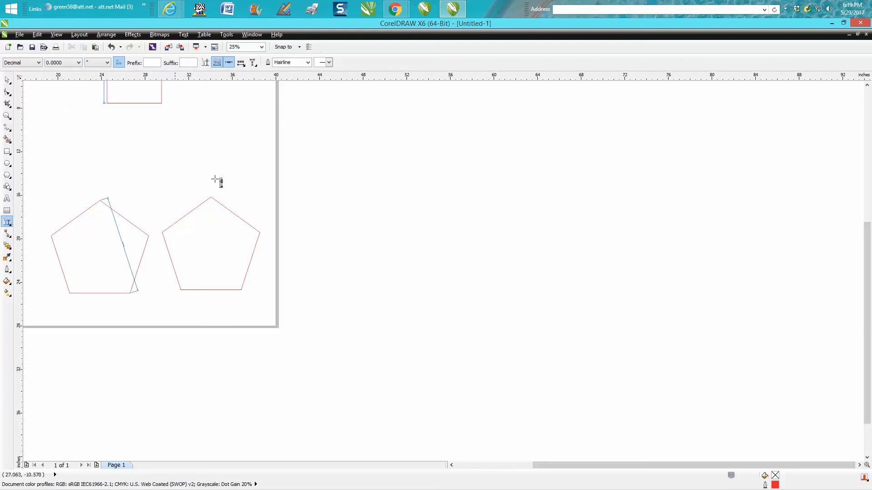
Measure the right pentagon's height as 8.5175", matching its 8.517" size
left_click_drag(210, 198, 283, 292)
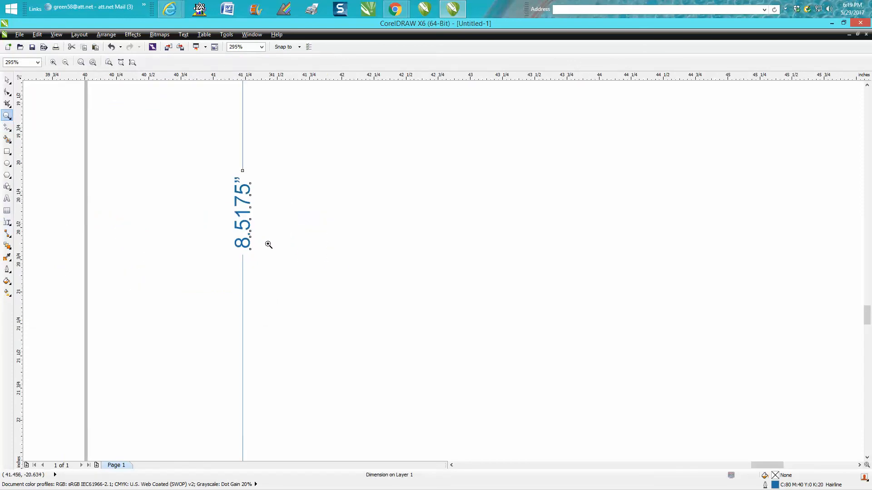
mouse_move(255, 221)
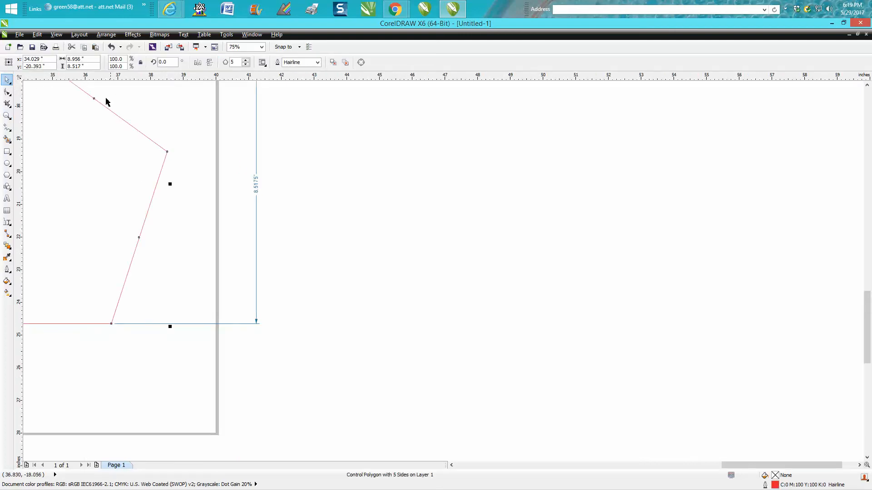
mouse_move(75, 67)
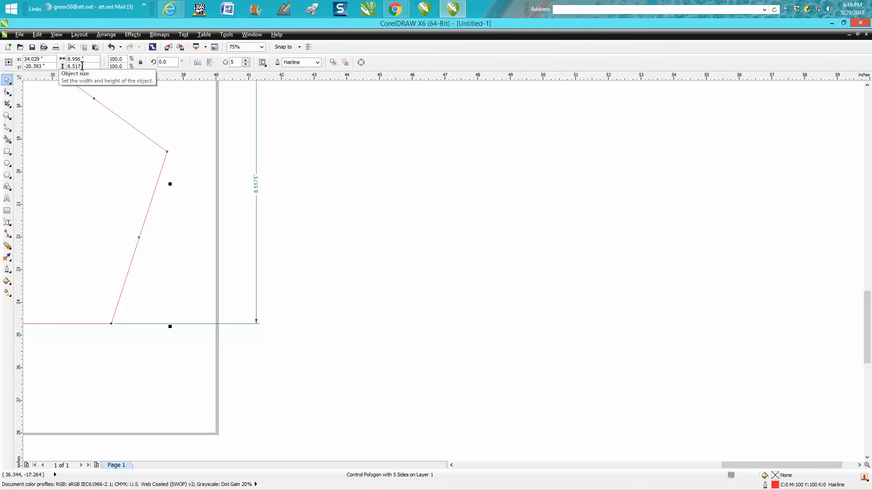
mouse_move(272, 185)
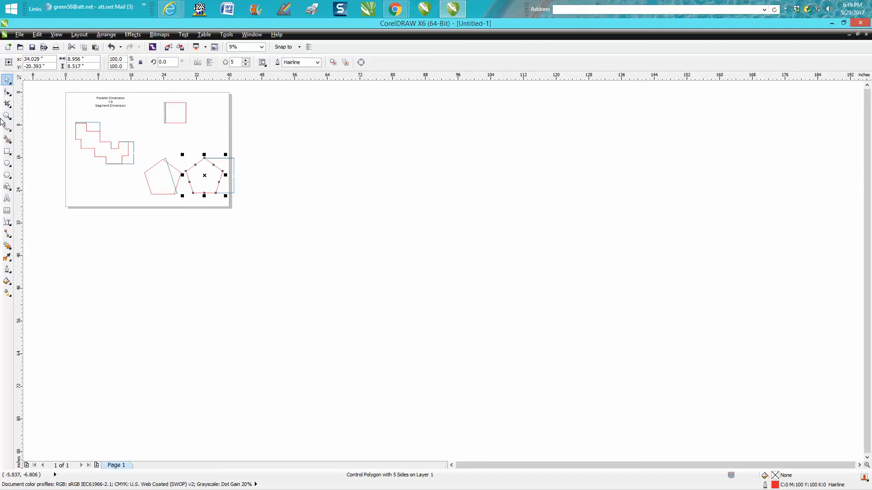
left_click(7, 116)
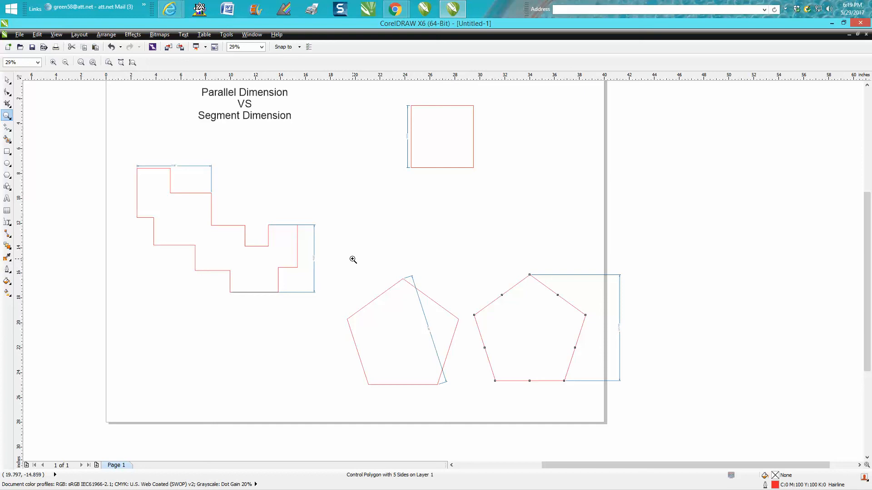
mouse_move(371, 236)
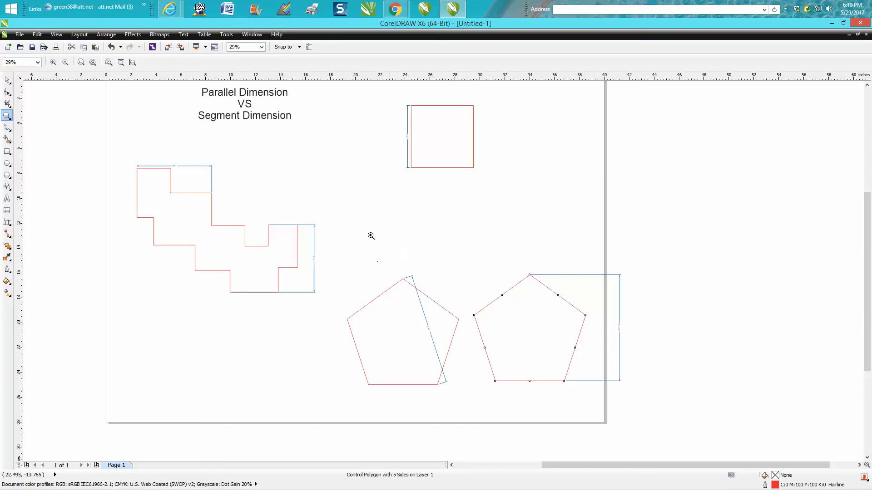
mouse_move(371, 216)
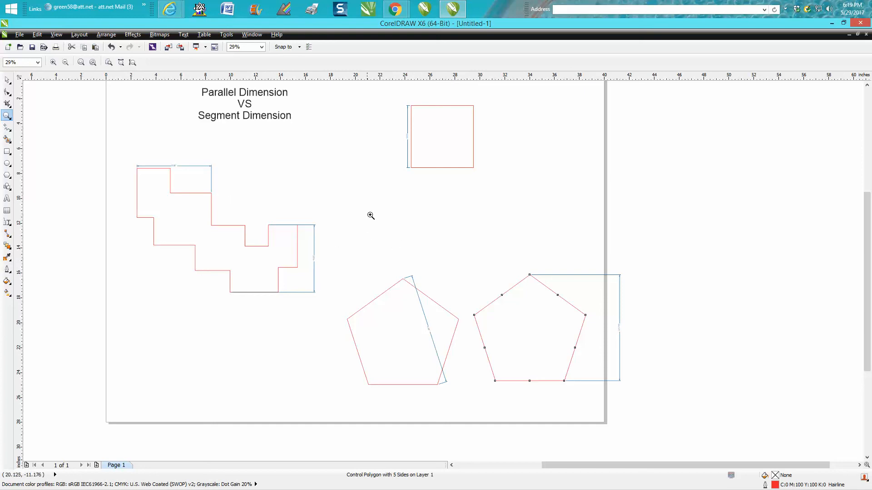
mouse_move(287, 239)
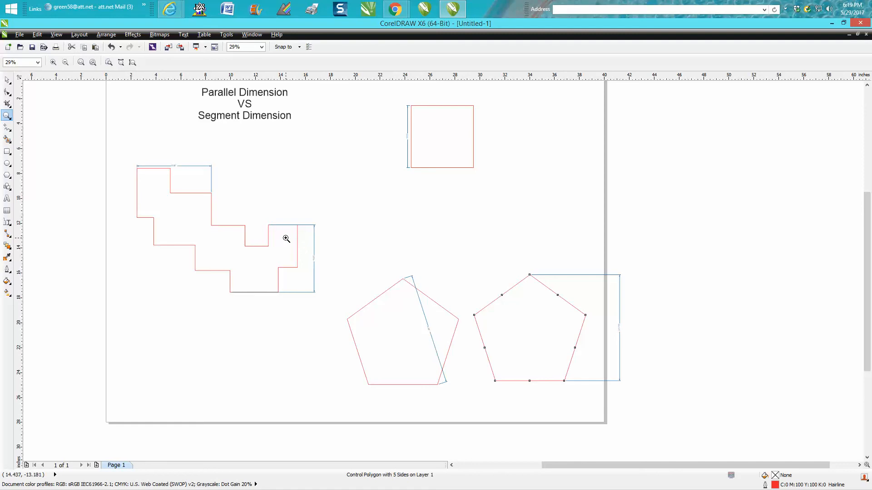
mouse_move(319, 239)
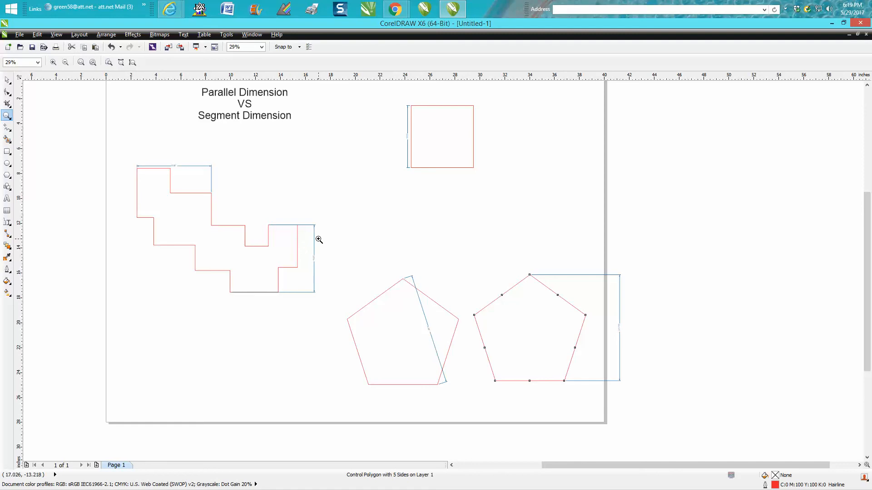